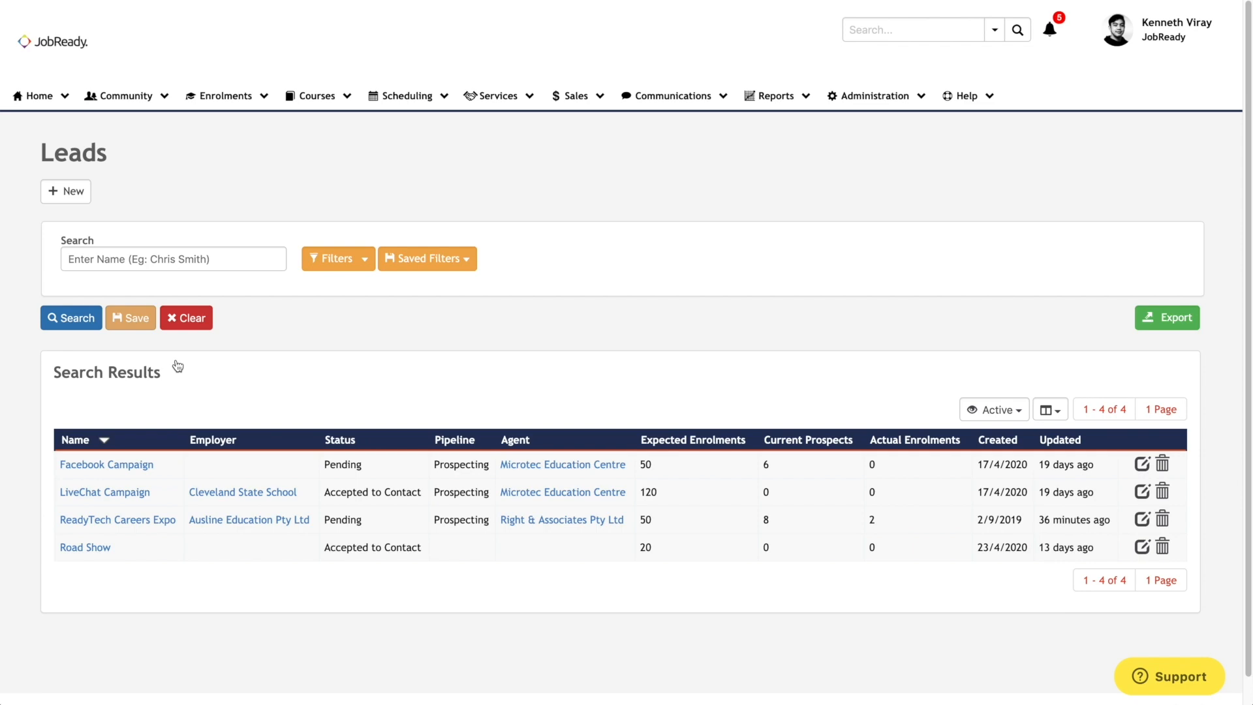
Open the ReadyTech Careers Expo lead and scroll through its details
{"action": "left_click", "coordinate": [117, 519]}
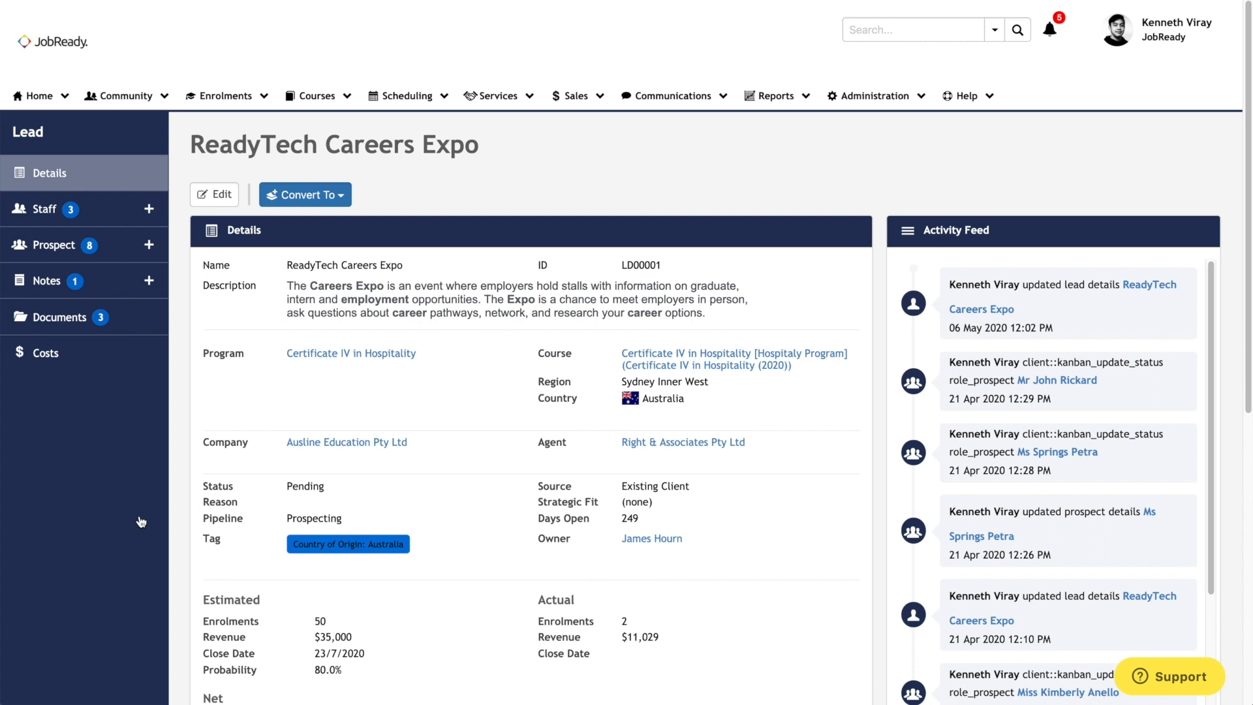
{"action": "mouse_move", "coordinate": [394, 365]}
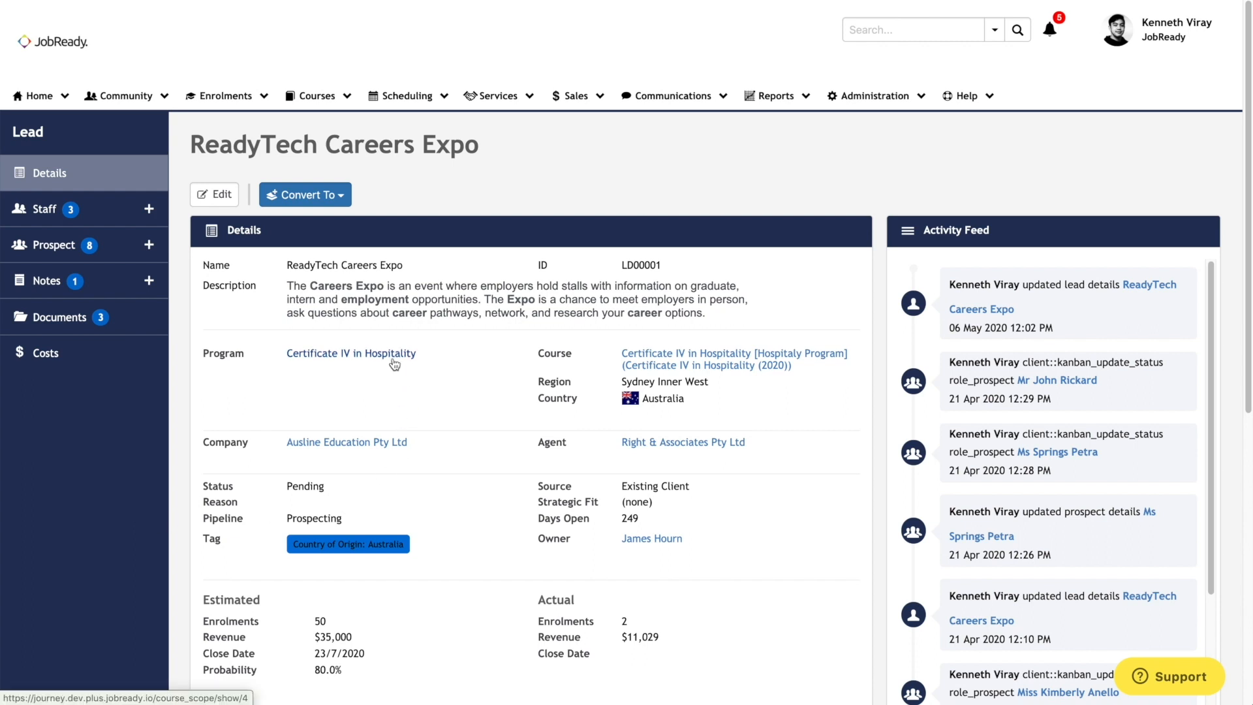
{"action": "mouse_move", "coordinate": [370, 449]}
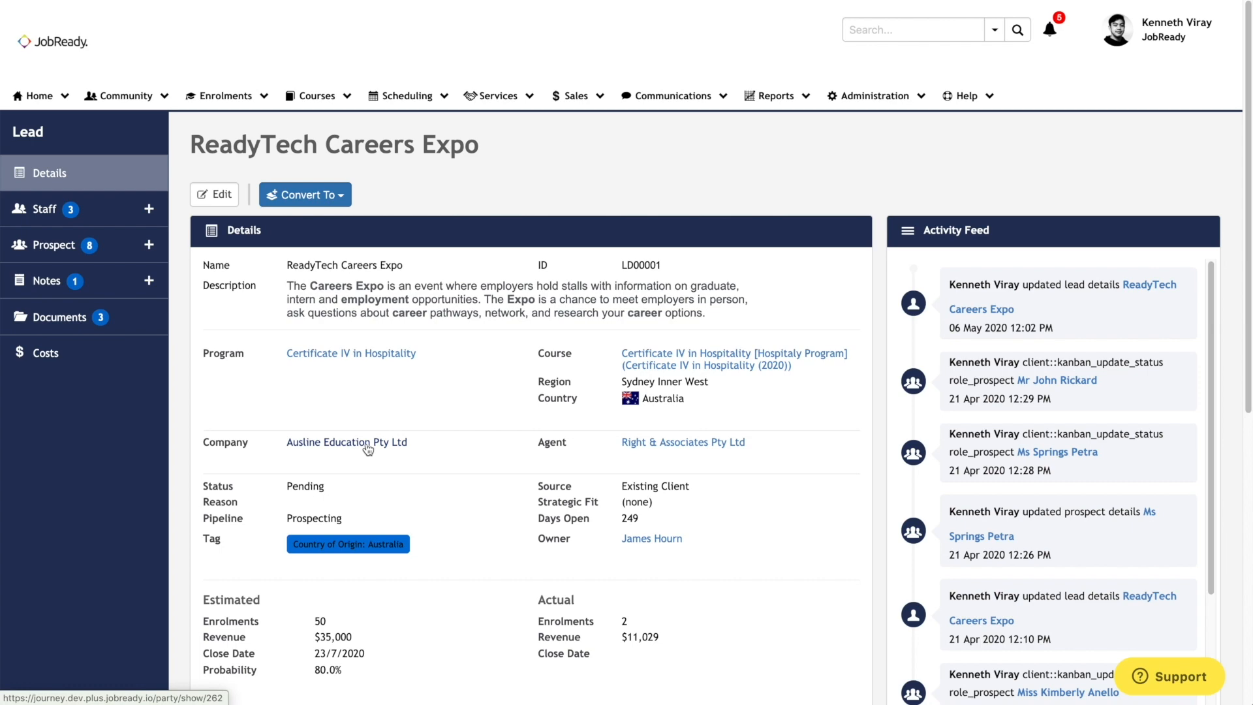
{"action": "scroll", "scroll_direction": "down", "scroll_amount": 3}
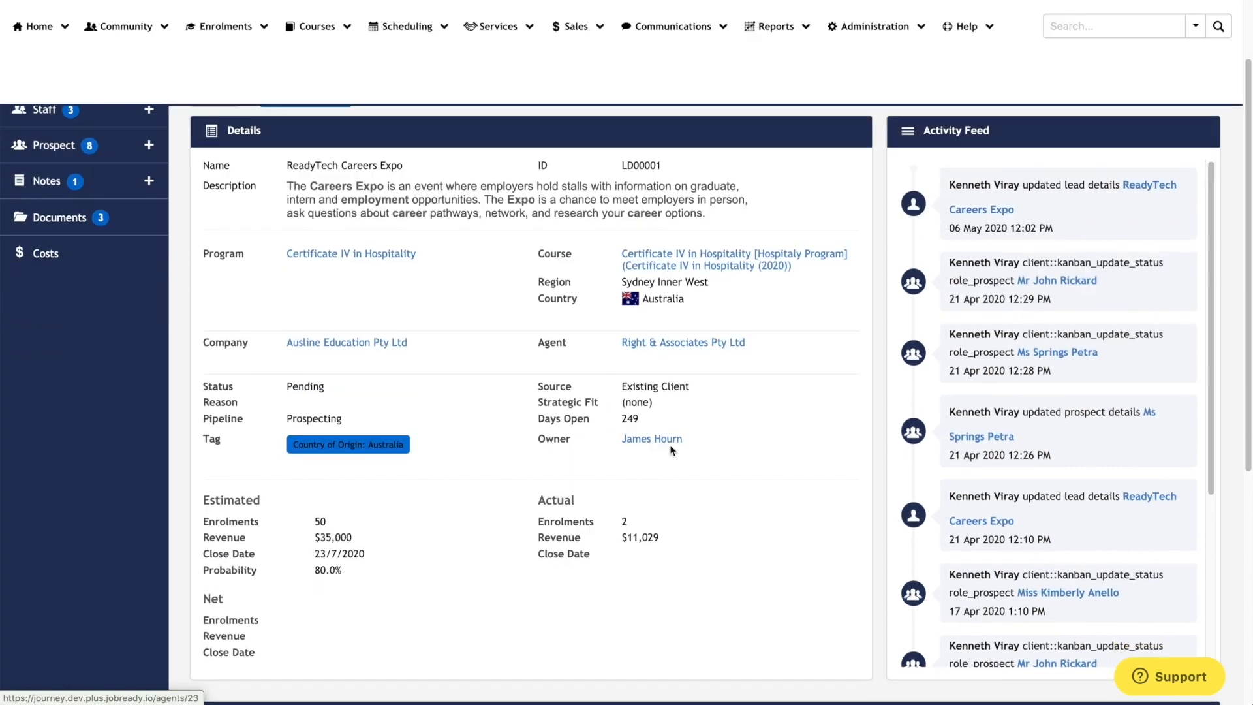
{"action": "scroll", "scroll_direction": "down", "scroll_amount": 3}
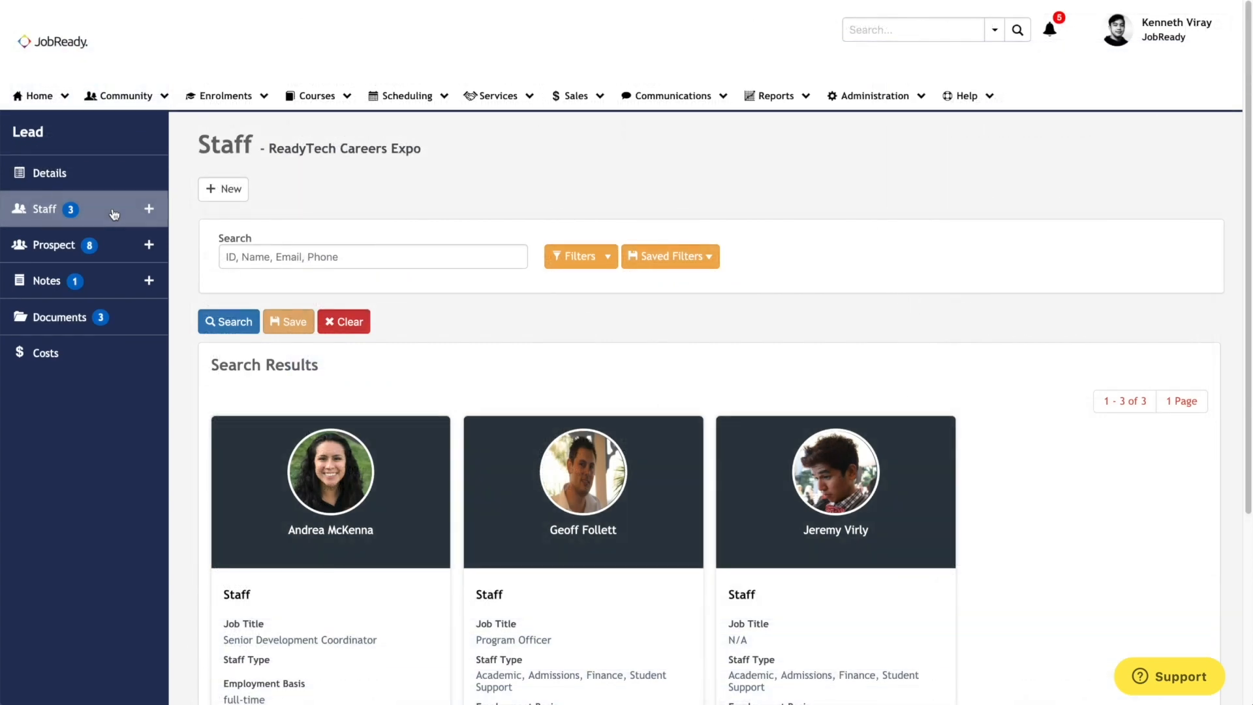
Show the lead's cost table totalling $3,700.00, then return to the Sales Hub dashboard
{"action": "left_click", "coordinate": [46, 353]}
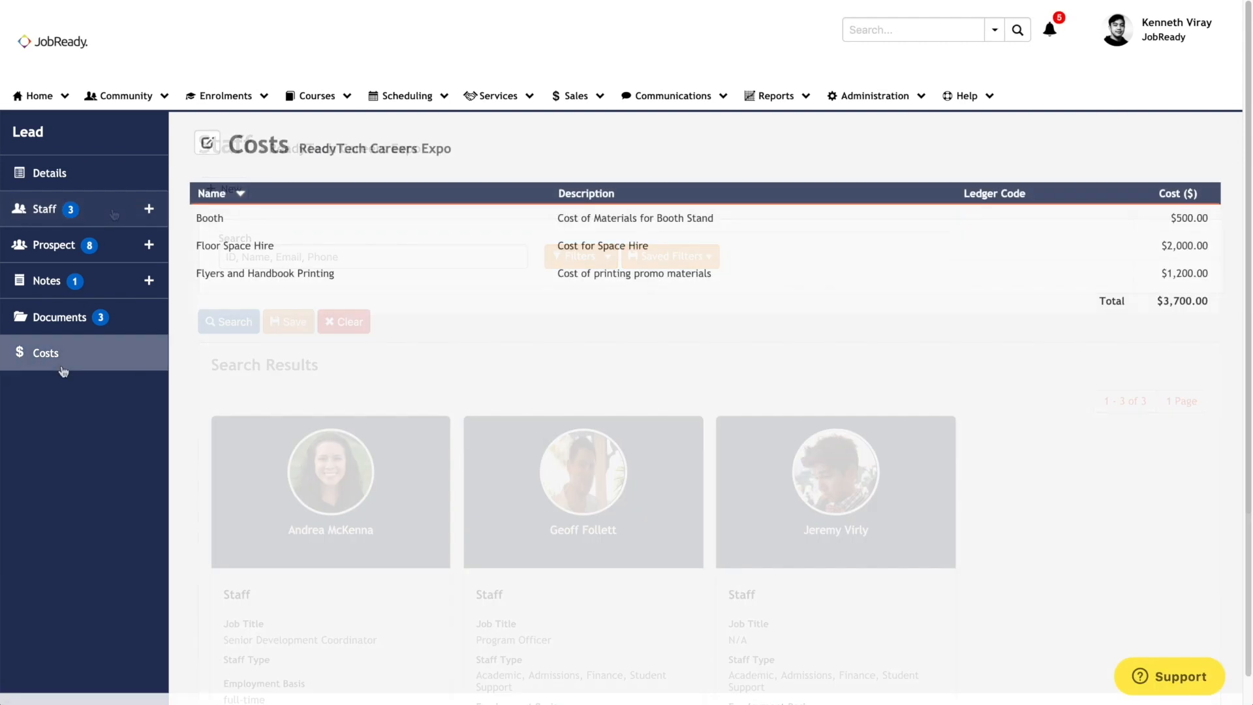
{"action": "left_click", "coordinate": [46, 353]}
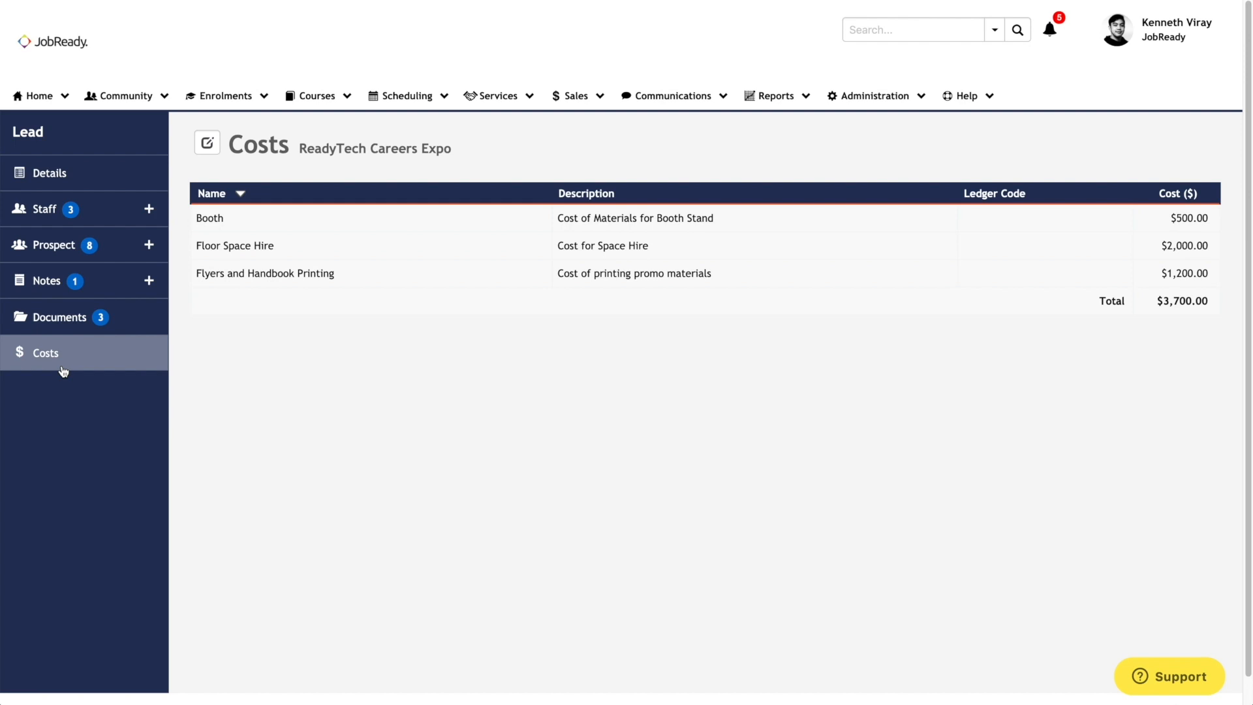
{"action": "left_click", "coordinate": [53, 245]}
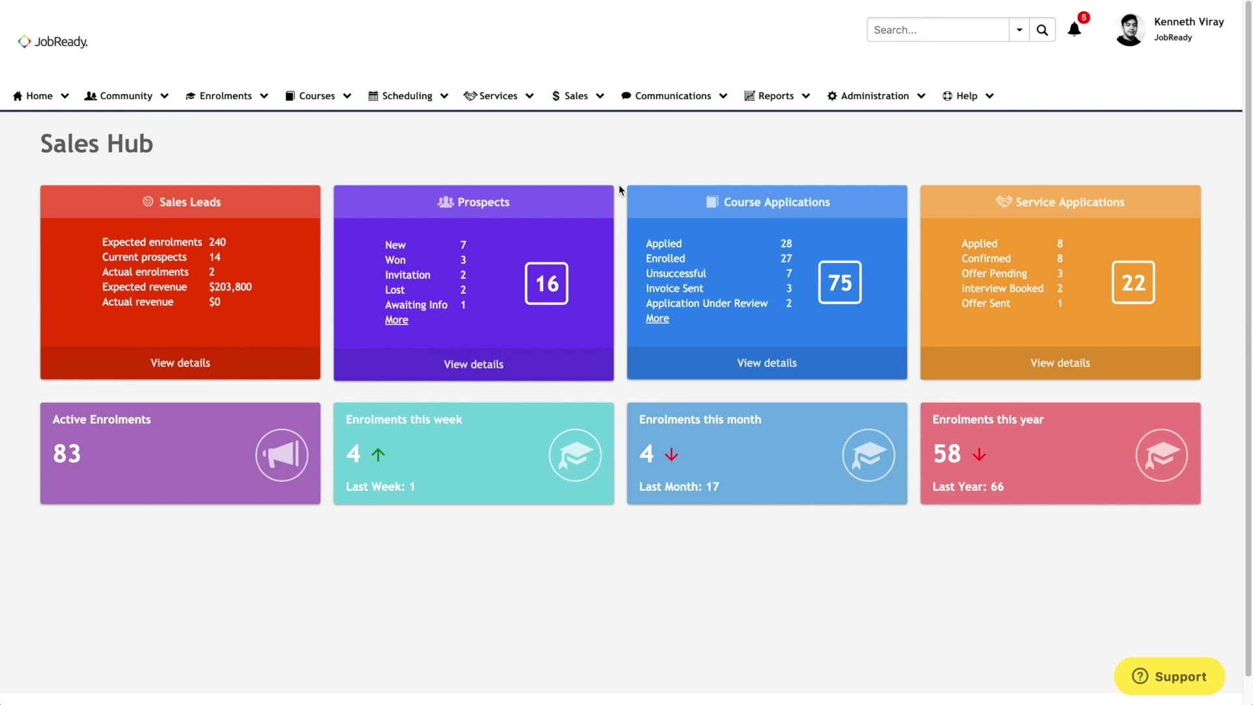
{"action": "mouse_move", "coordinate": [618, 179]}
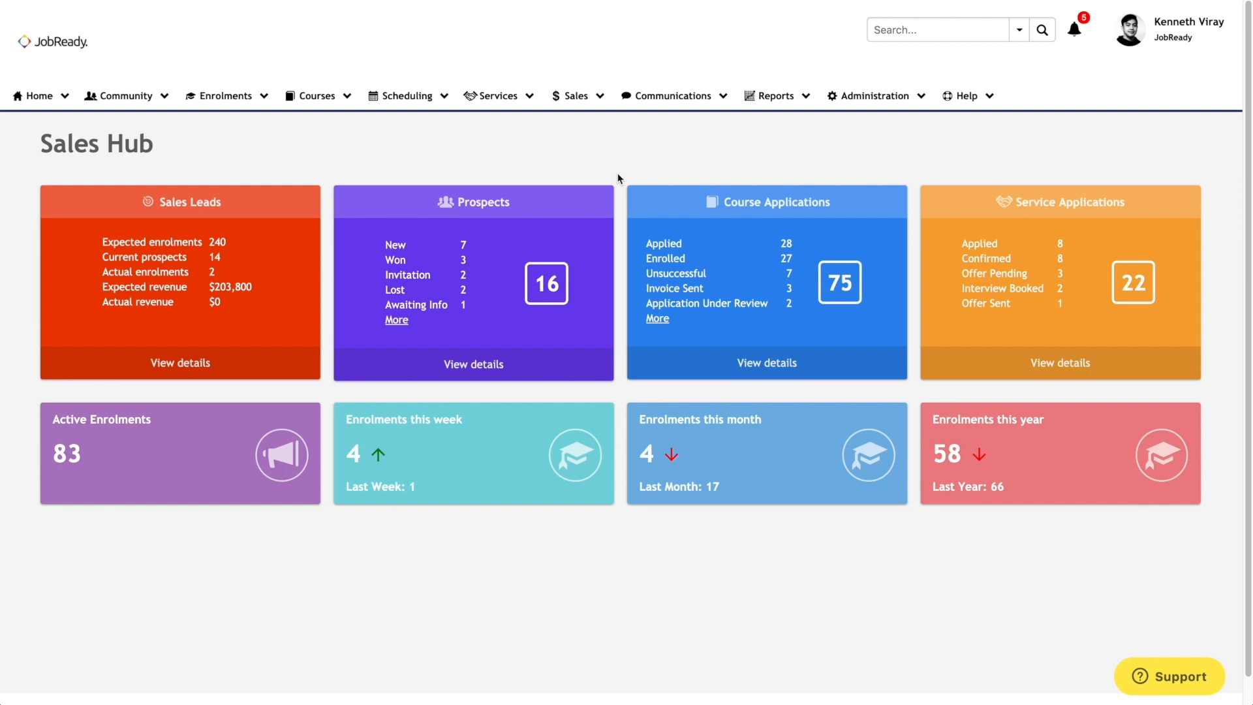
{"action": "mouse_move", "coordinate": [470, 166]}
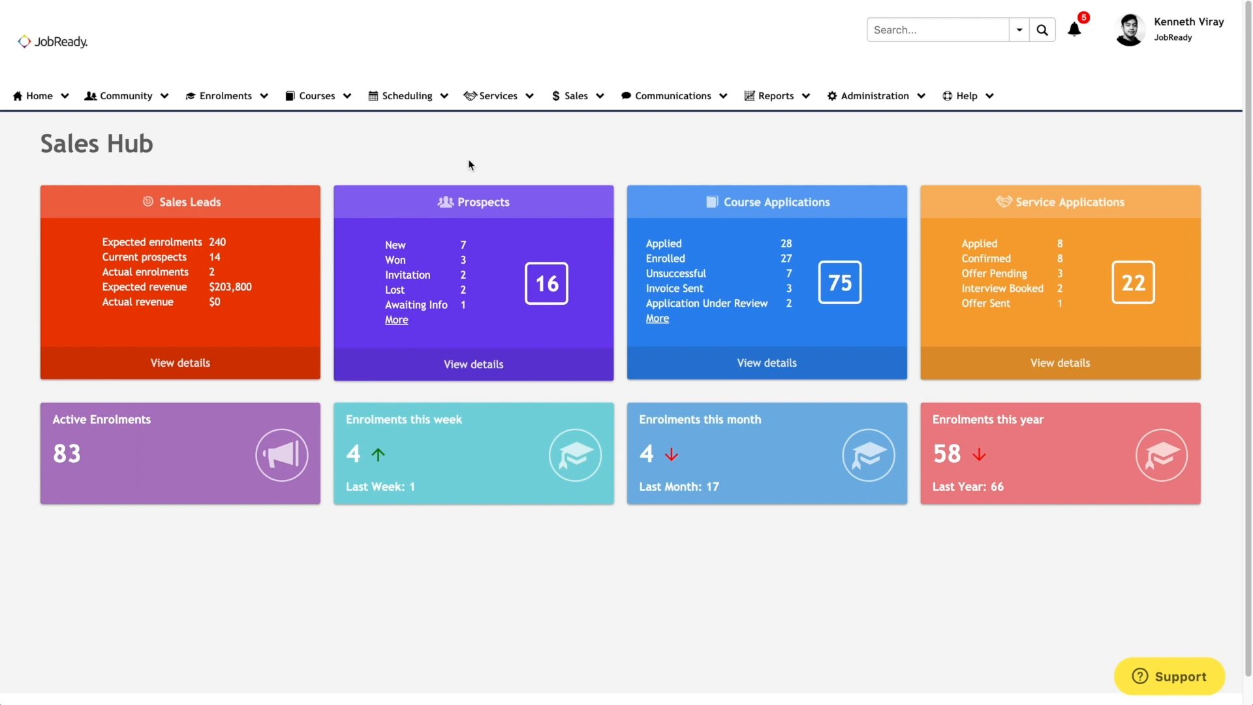
{"action": "mouse_move", "coordinate": [1200, 225]}
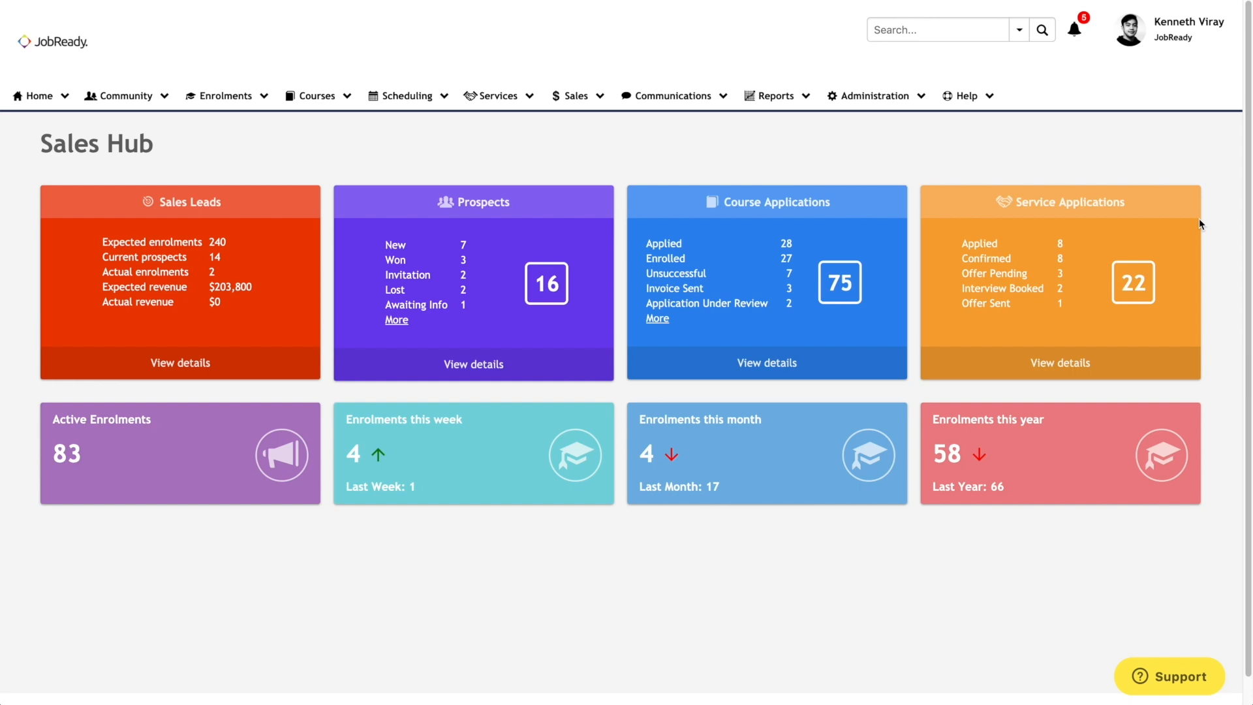
{"action": "mouse_move", "coordinate": [728, 174]}
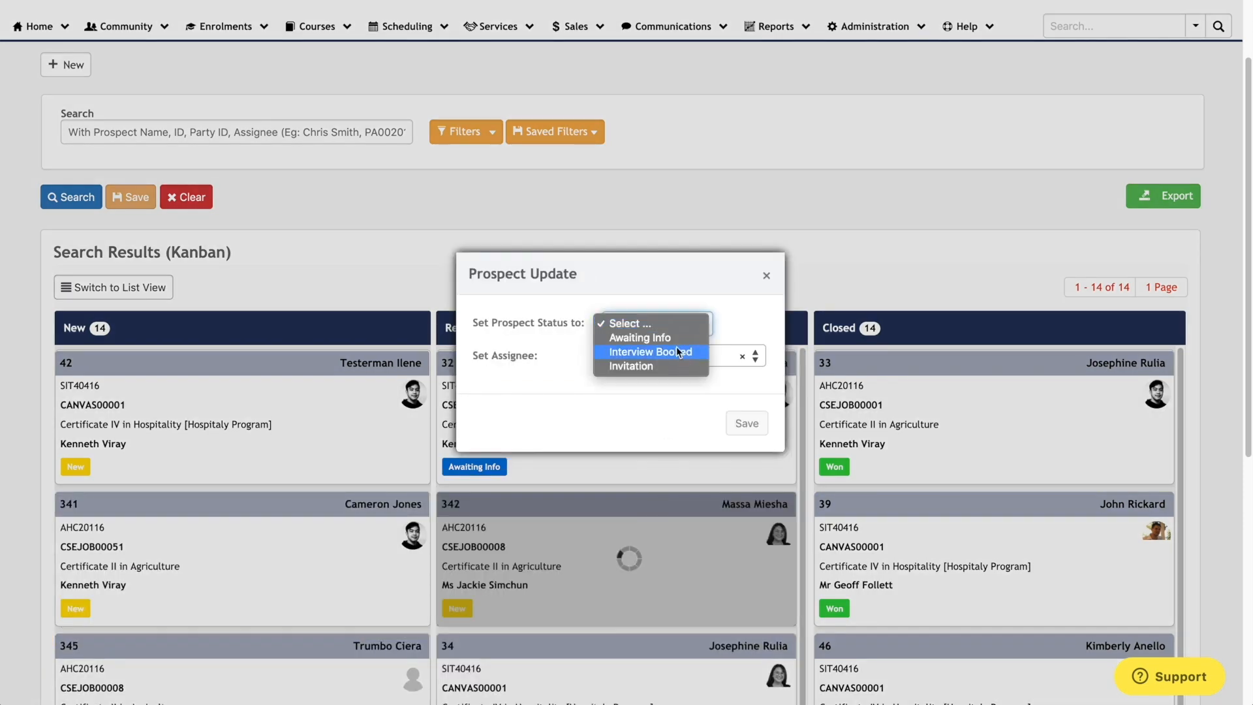
Set prospect 342's status to Interview Booked in the Prospect Update dialog
{"action": "left_click", "coordinate": [650, 352]}
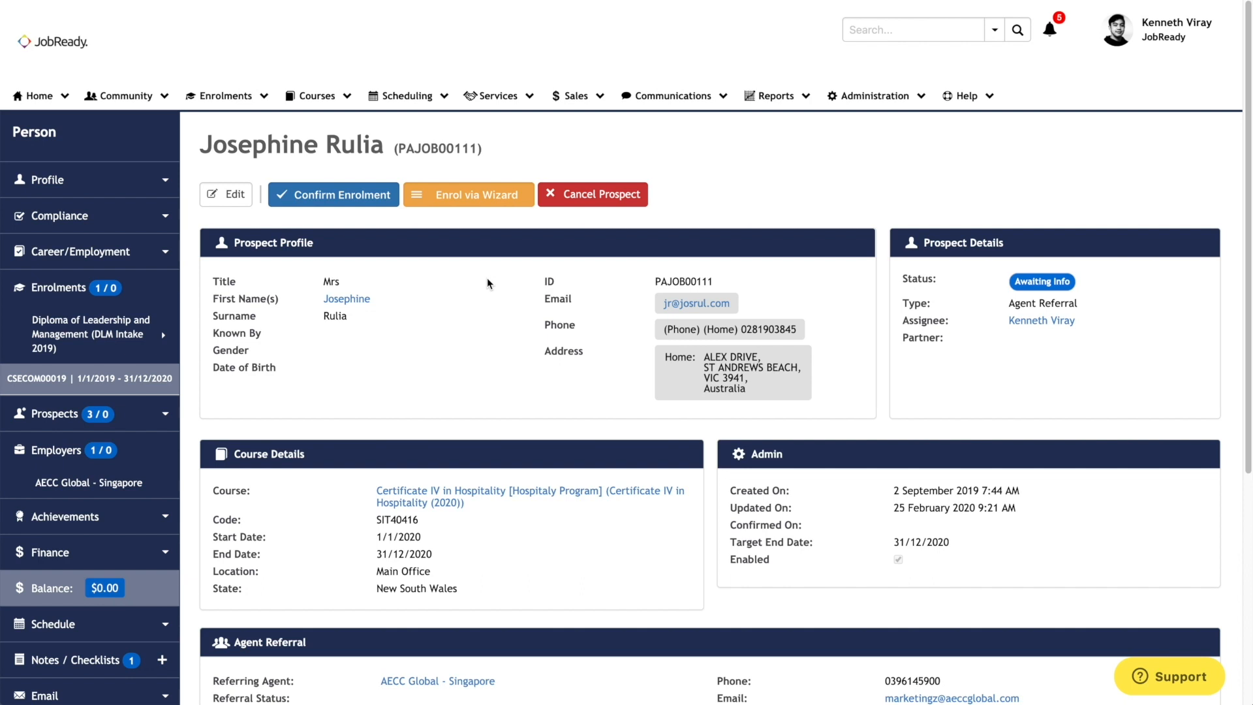
{"action": "mouse_move", "coordinate": [512, 543]}
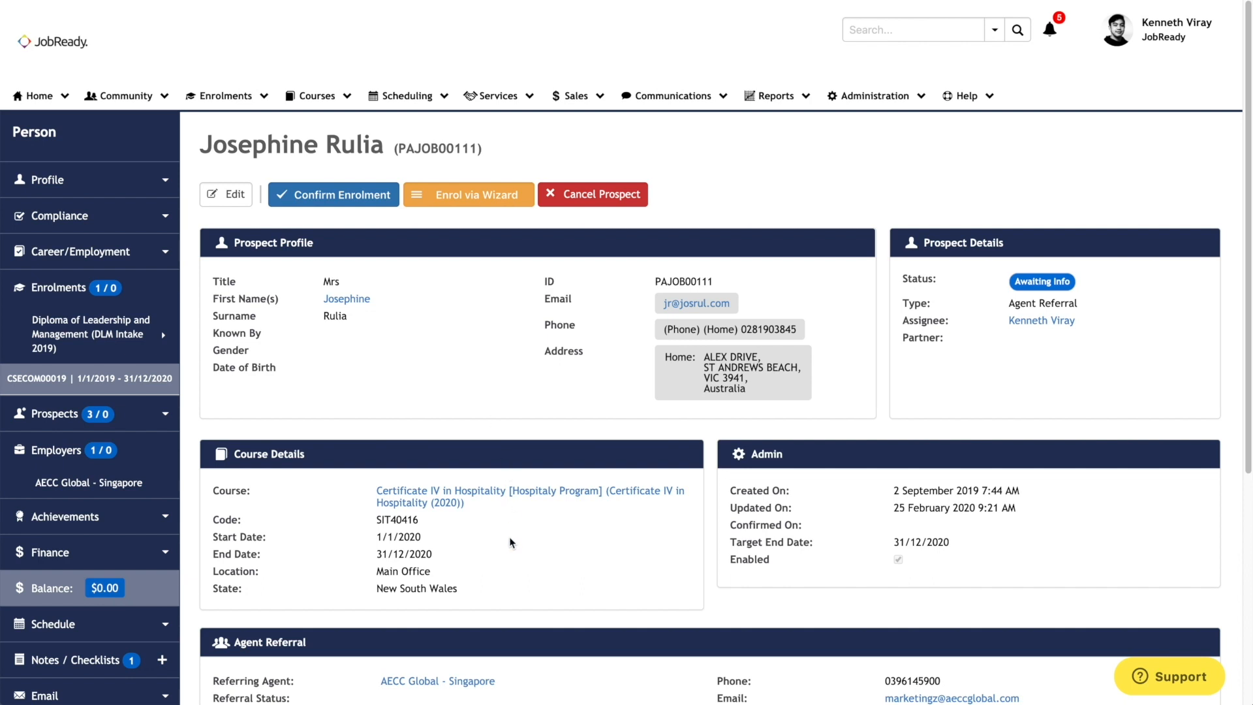
{"action": "scroll", "scroll_direction": "down", "scroll_amount": 3}
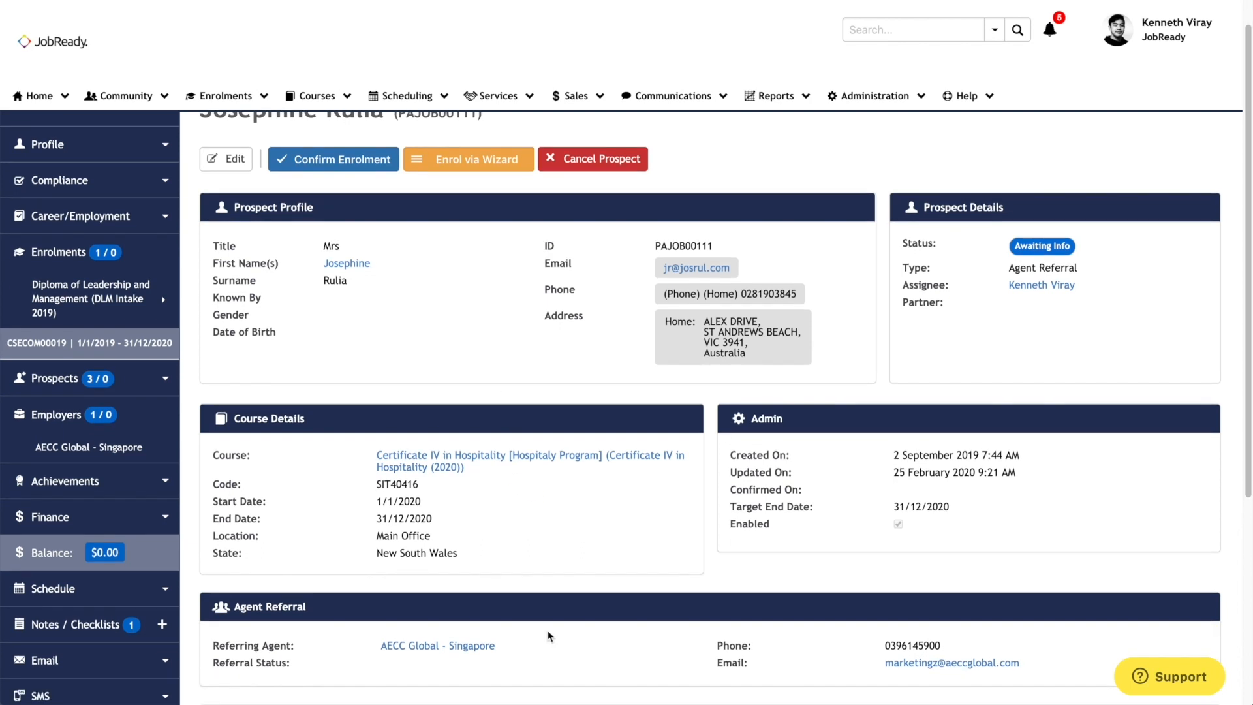
{"action": "mouse_move", "coordinate": [1061, 293]}
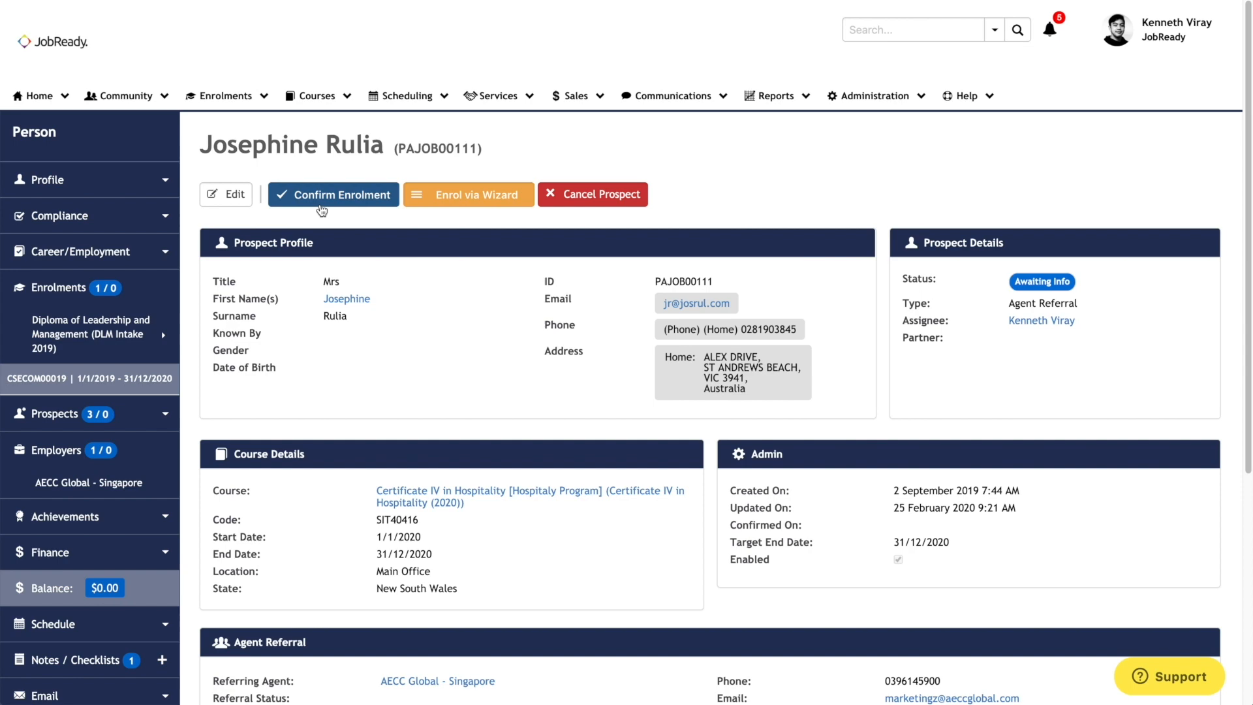
{"action": "mouse_move", "coordinate": [484, 204]}
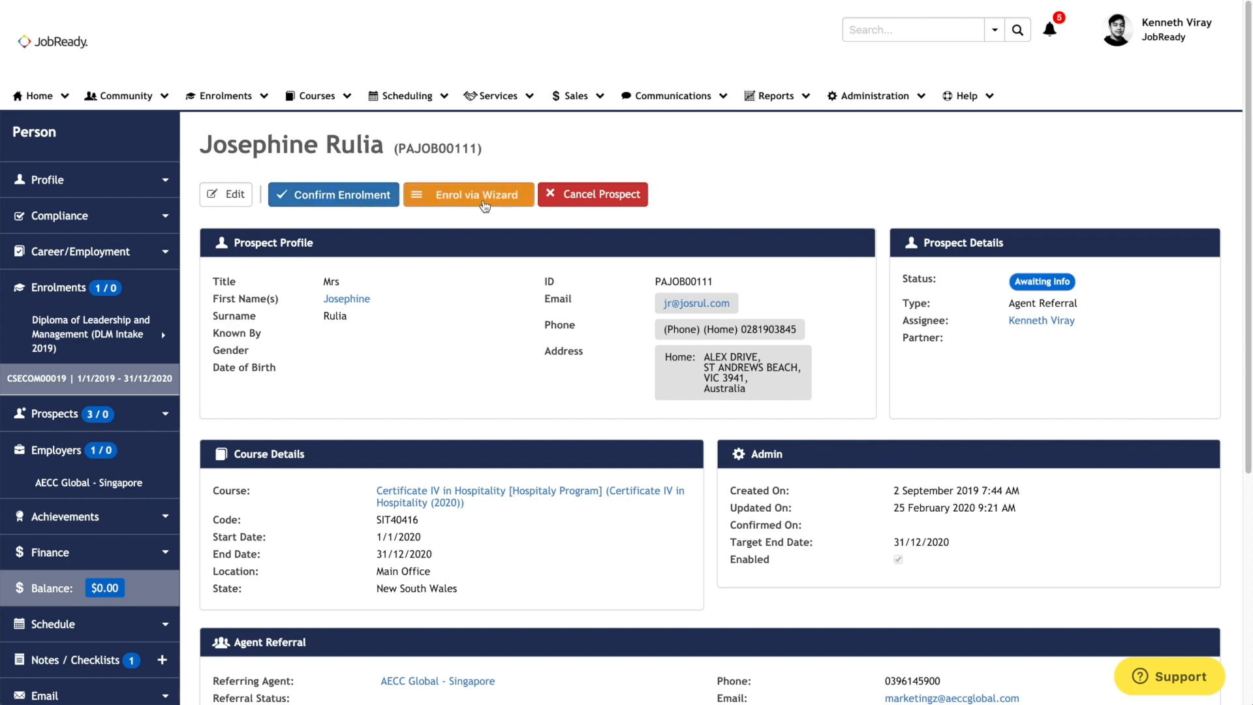
{"action": "mouse_move", "coordinate": [573, 201]}
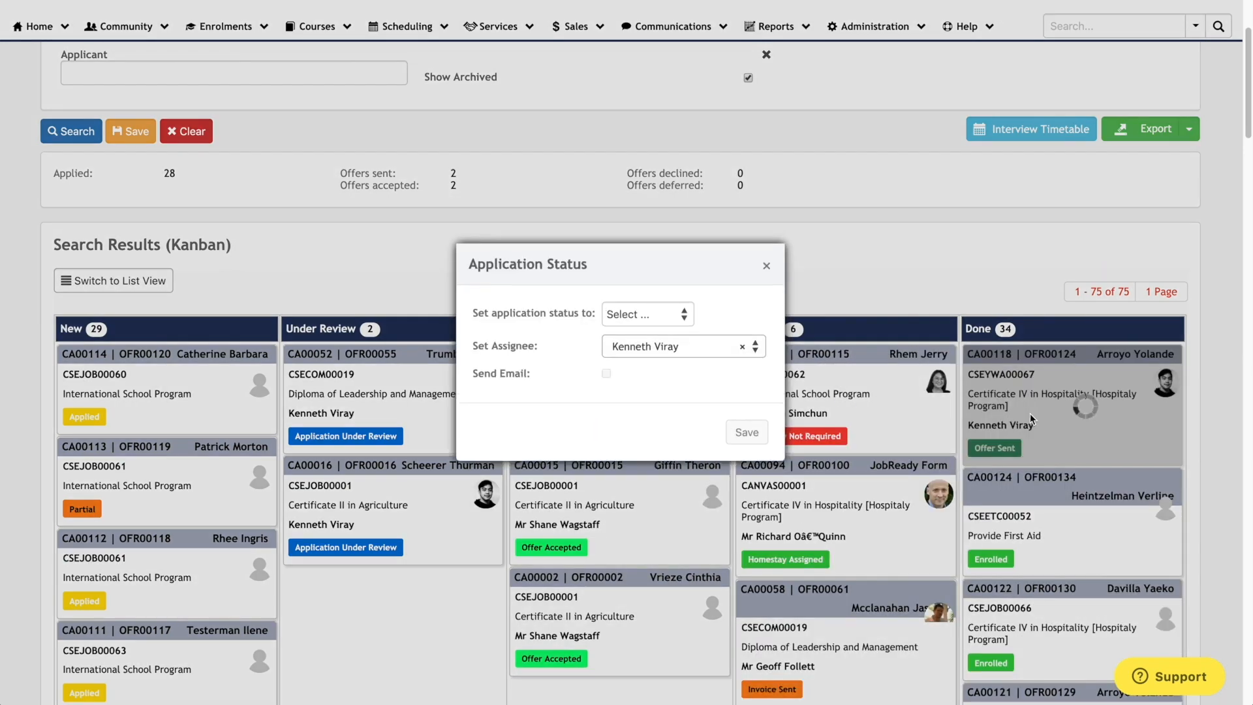
{"action": "left_click", "coordinate": [648, 314]}
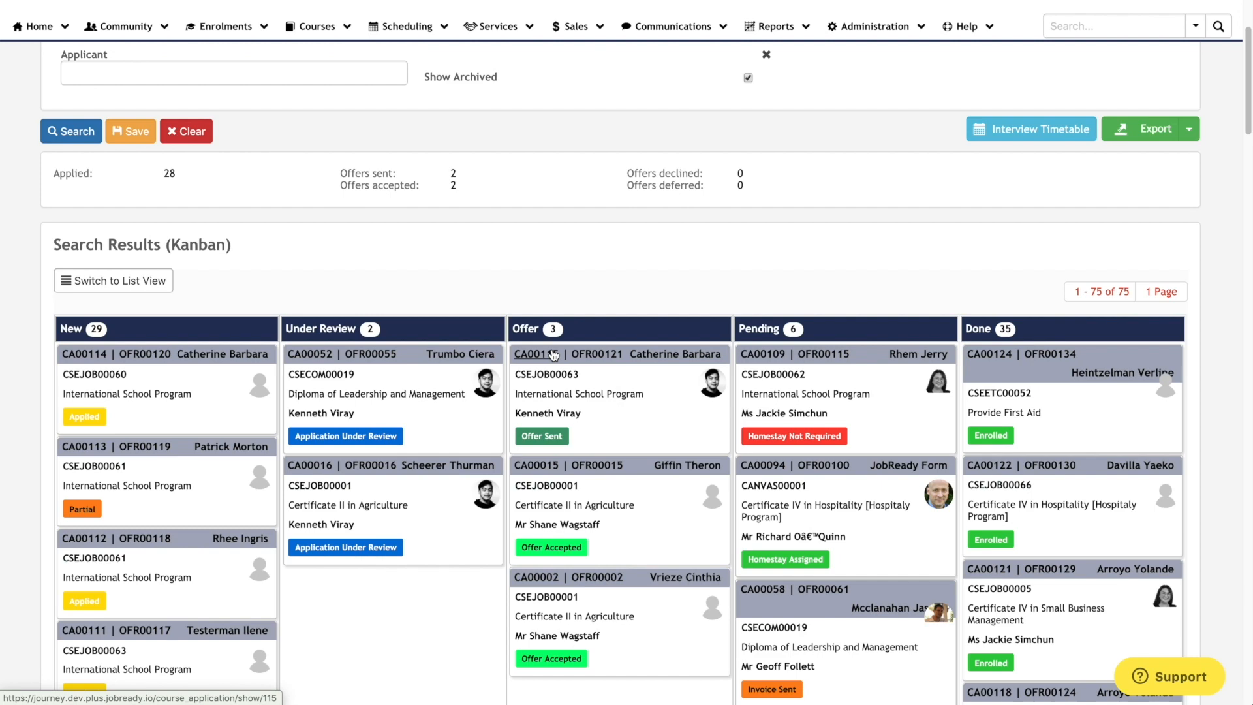
{"action": "left_click", "coordinate": [549, 353]}
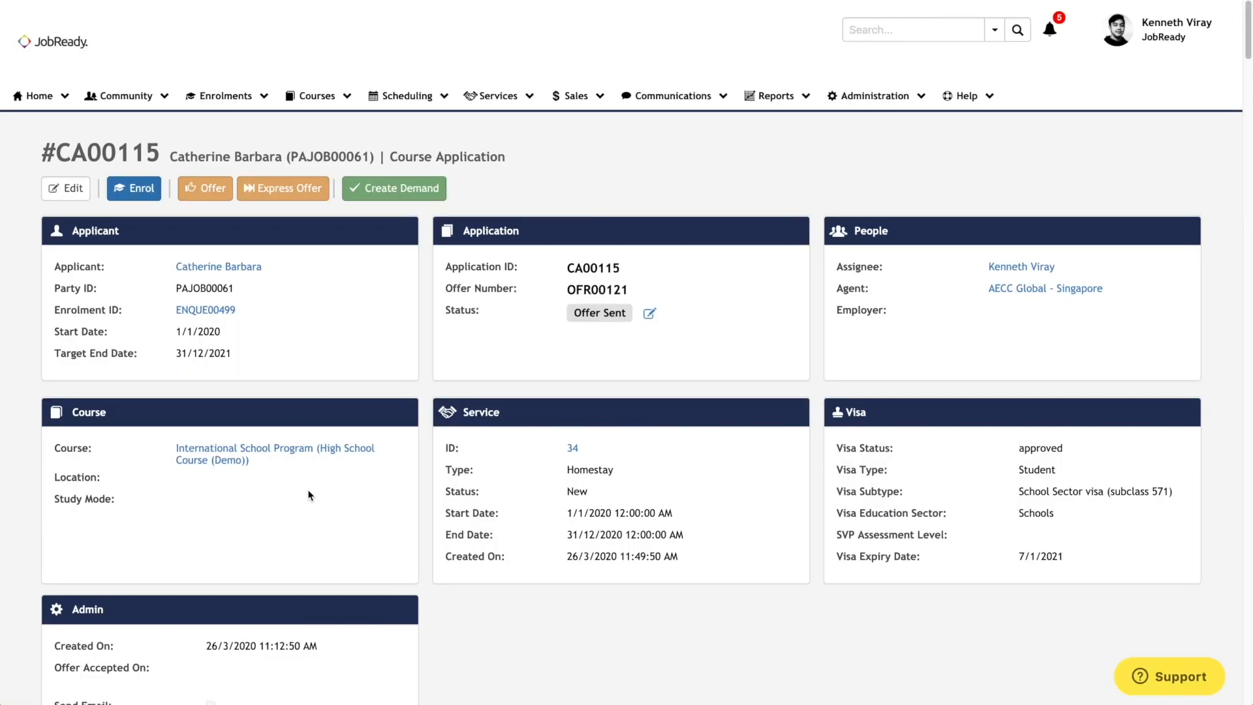
{"action": "mouse_move", "coordinate": [561, 526]}
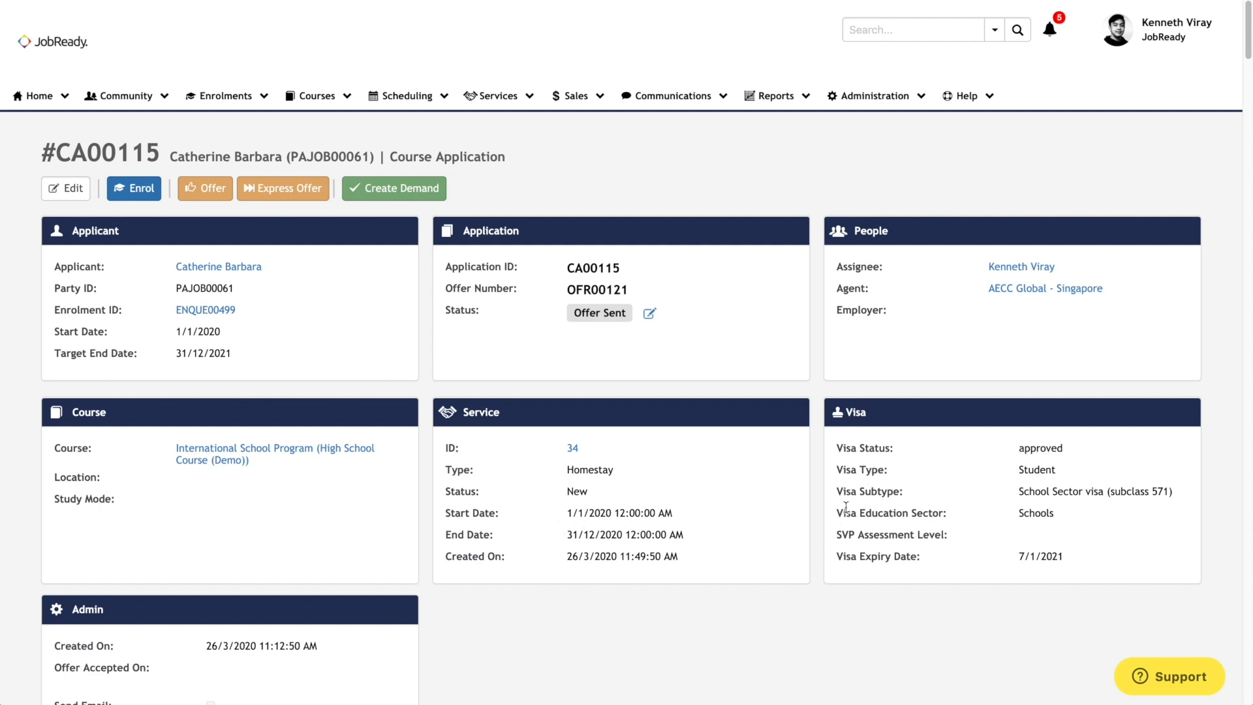
{"action": "scroll", "scroll_direction": "down", "scroll_amount": 3}
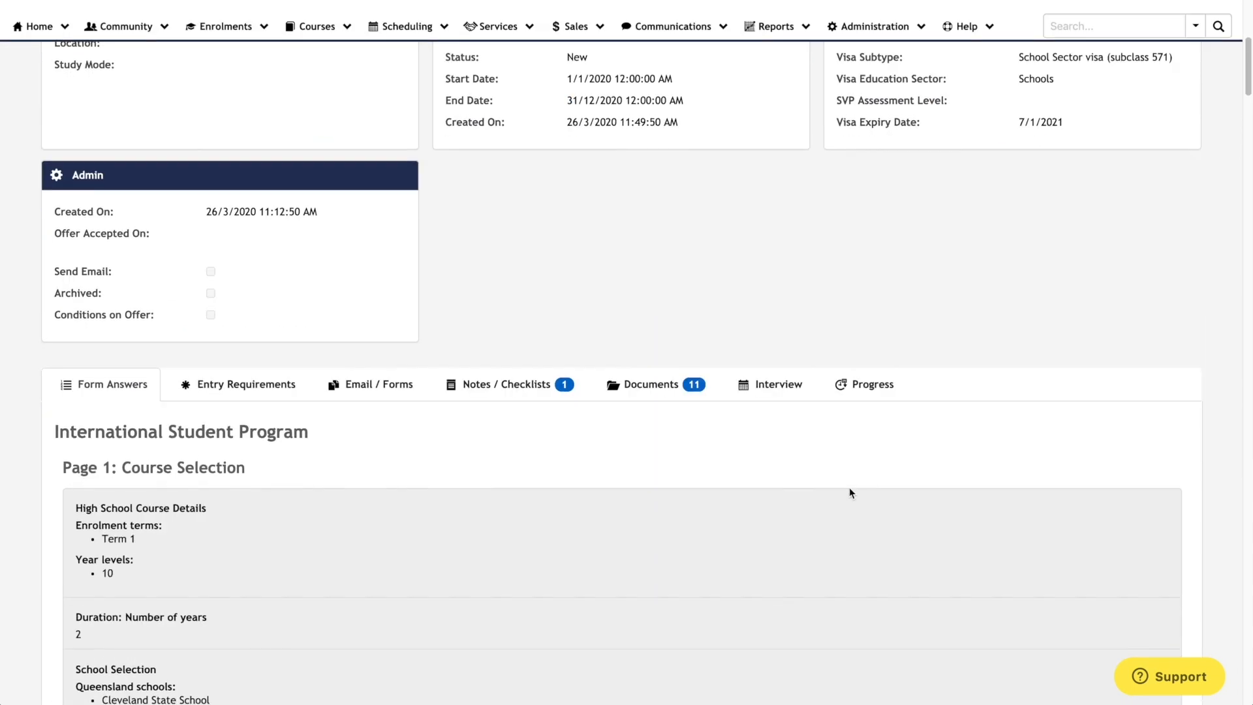
{"action": "scroll", "scroll_direction": "down", "scroll_amount": 3}
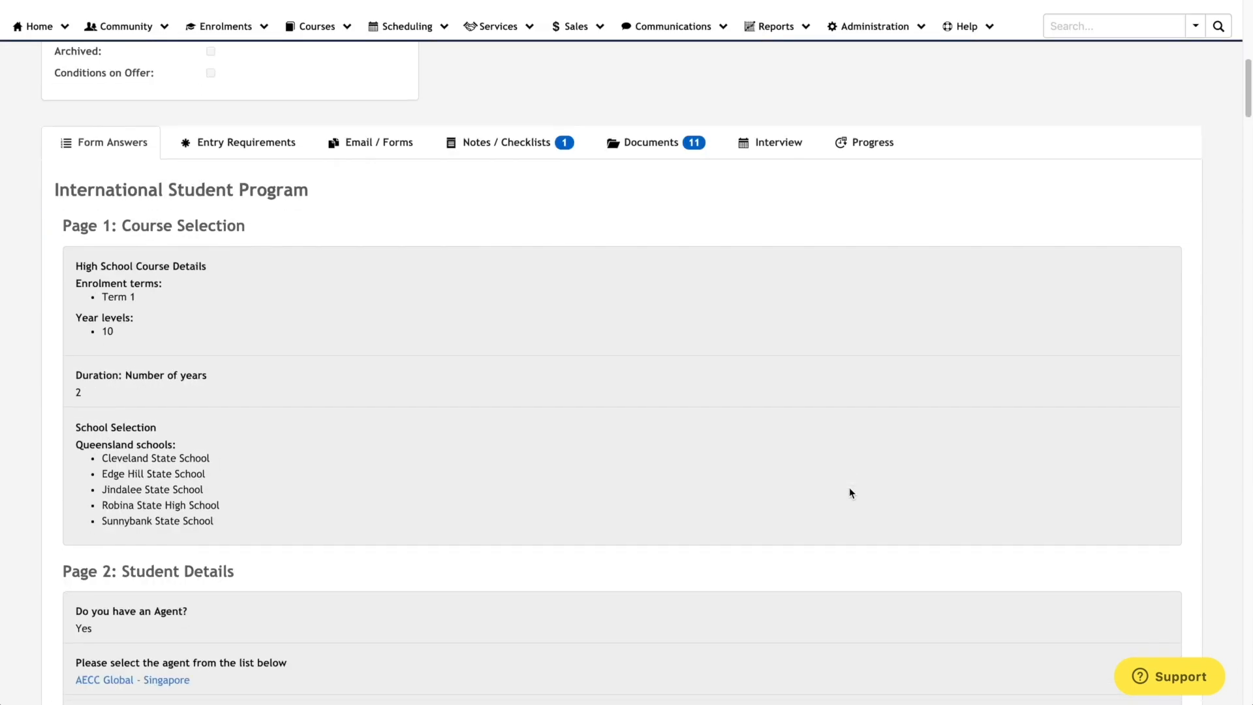
{"action": "left_click", "coordinate": [246, 143]}
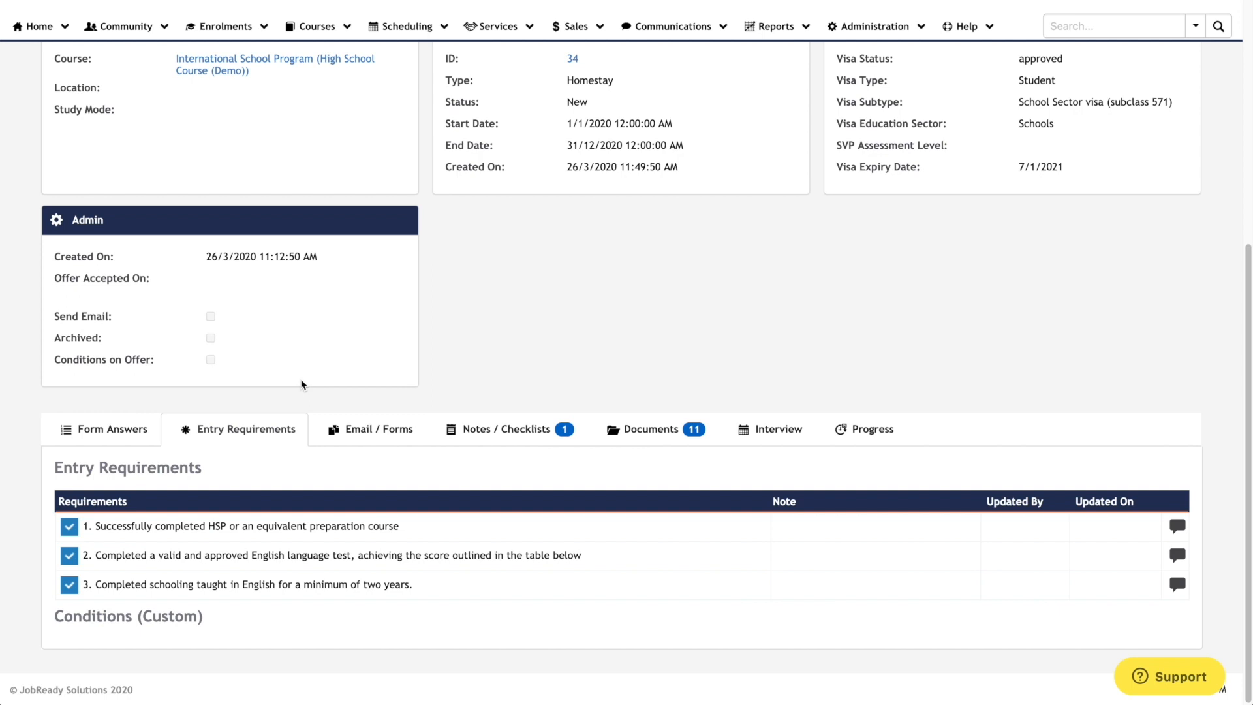
{"action": "mouse_move", "coordinate": [347, 416]}
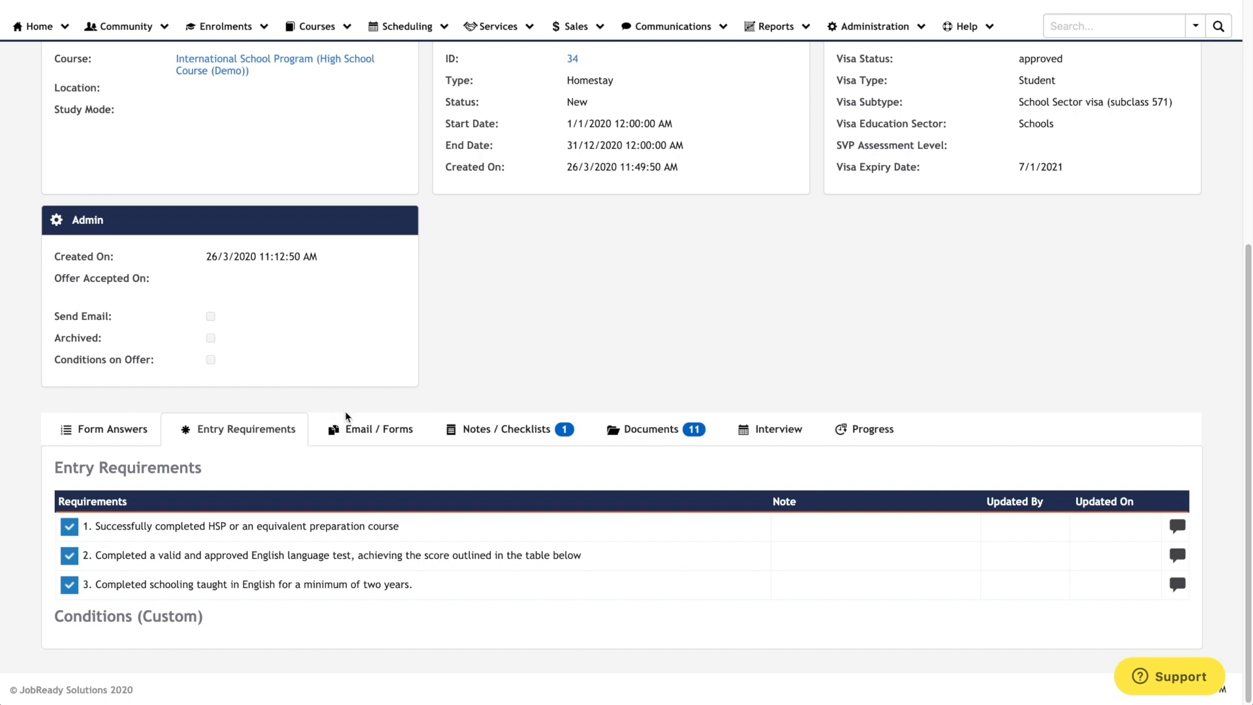
{"action": "left_click", "coordinate": [378, 428]}
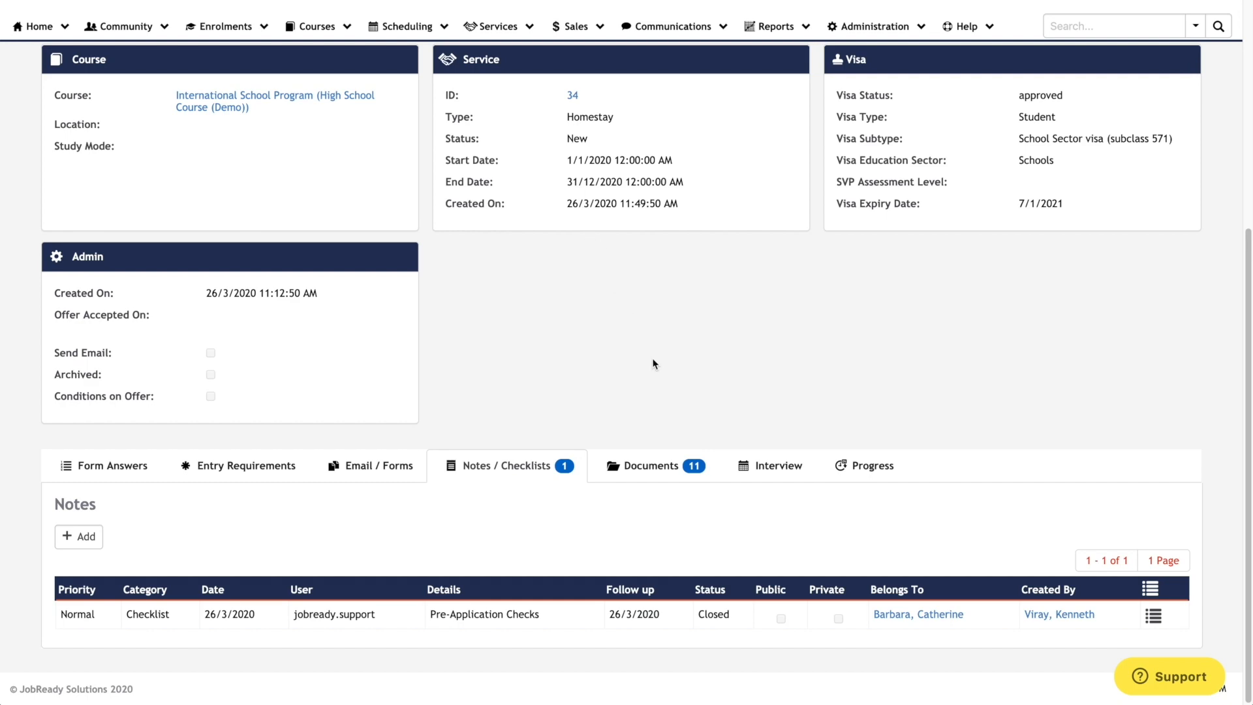
{"action": "left_click", "coordinate": [650, 464]}
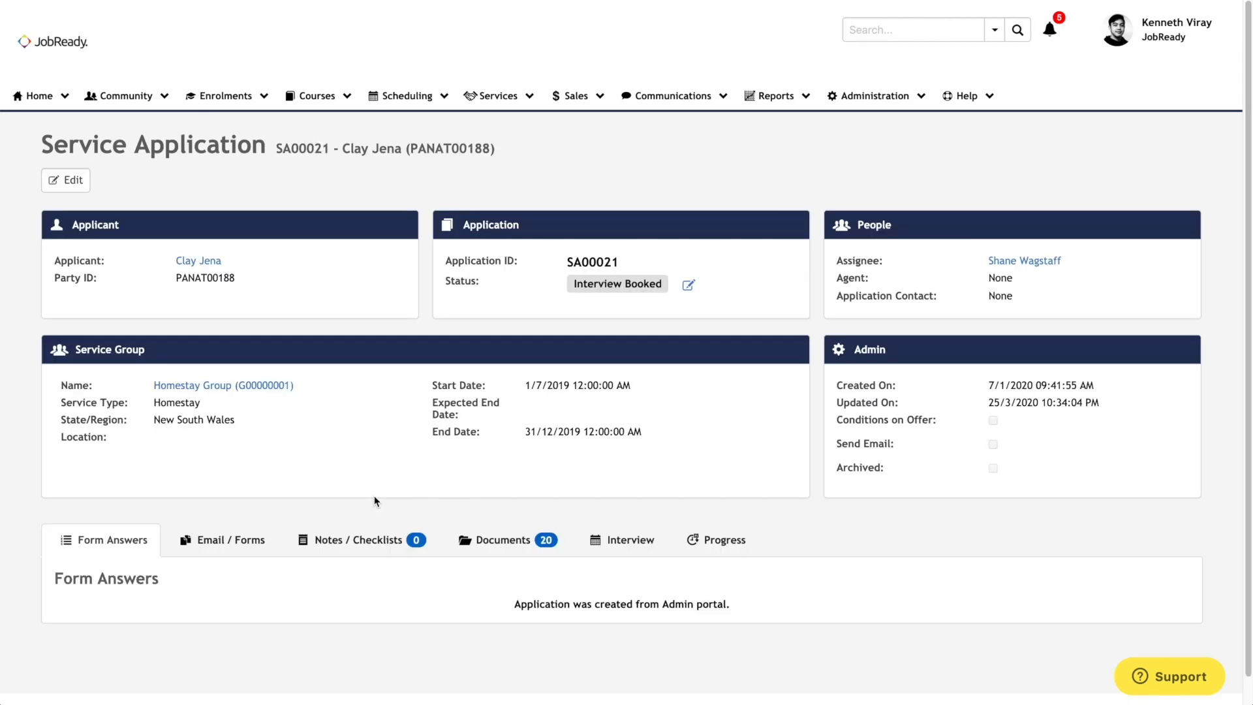
{"action": "mouse_move", "coordinate": [357, 493]}
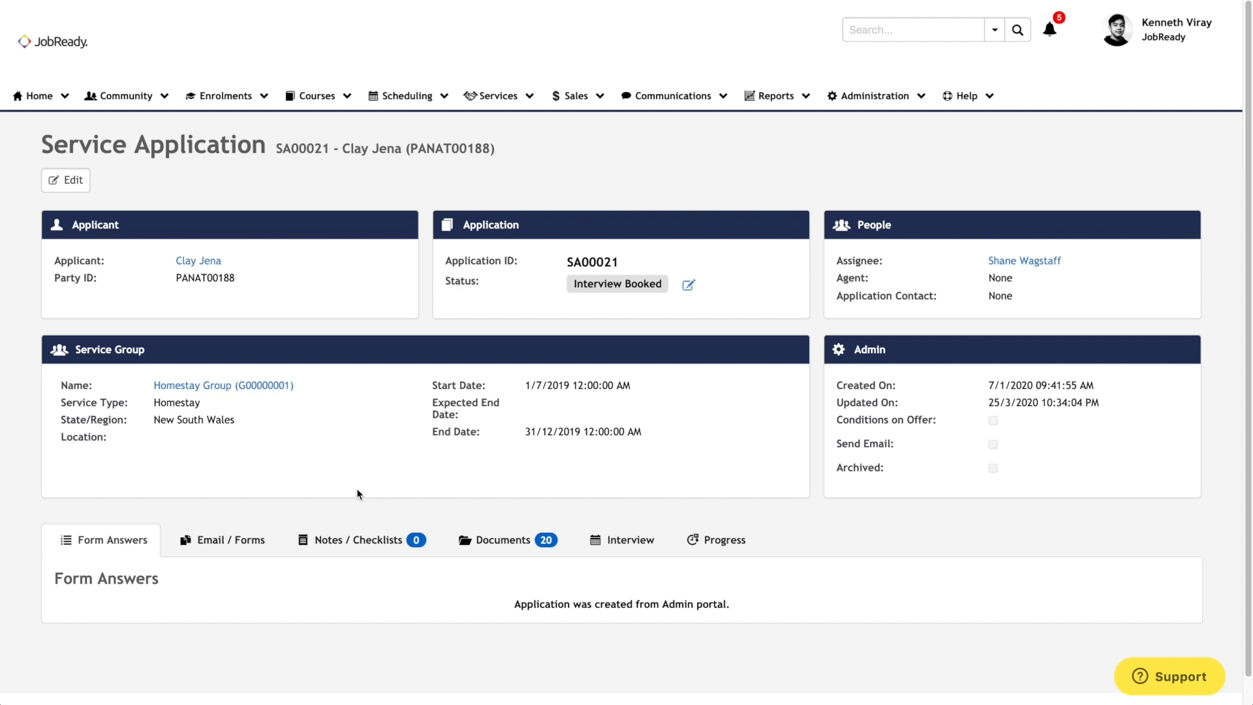
{"action": "mouse_move", "coordinate": [787, 594]}
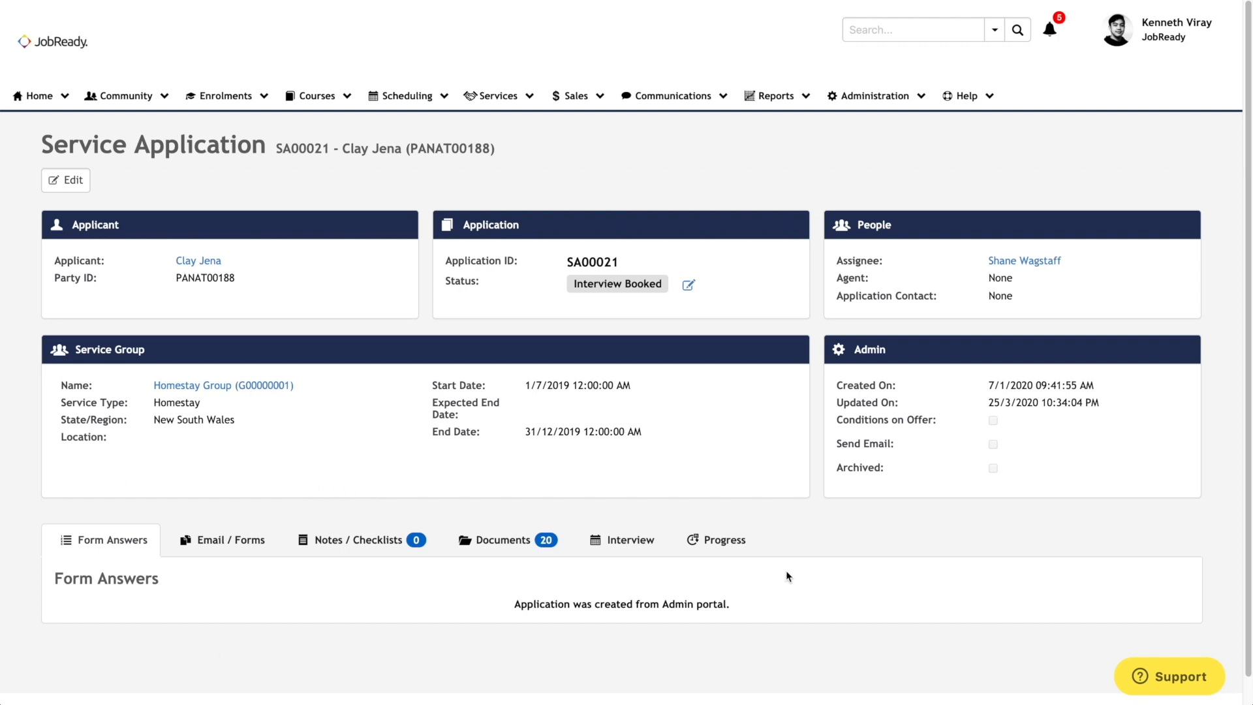
Update service application SA00021's status to Confirmed and save
{"action": "left_click", "coordinate": [689, 284]}
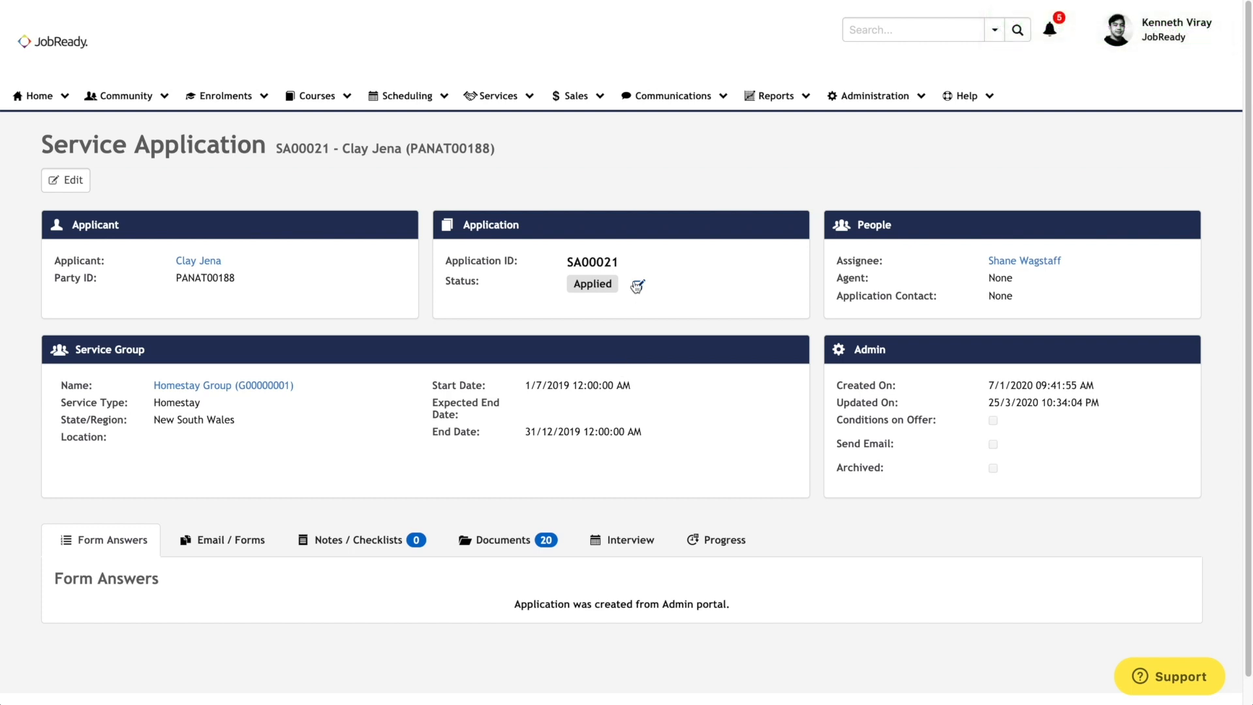
{"action": "left_click", "coordinate": [637, 284]}
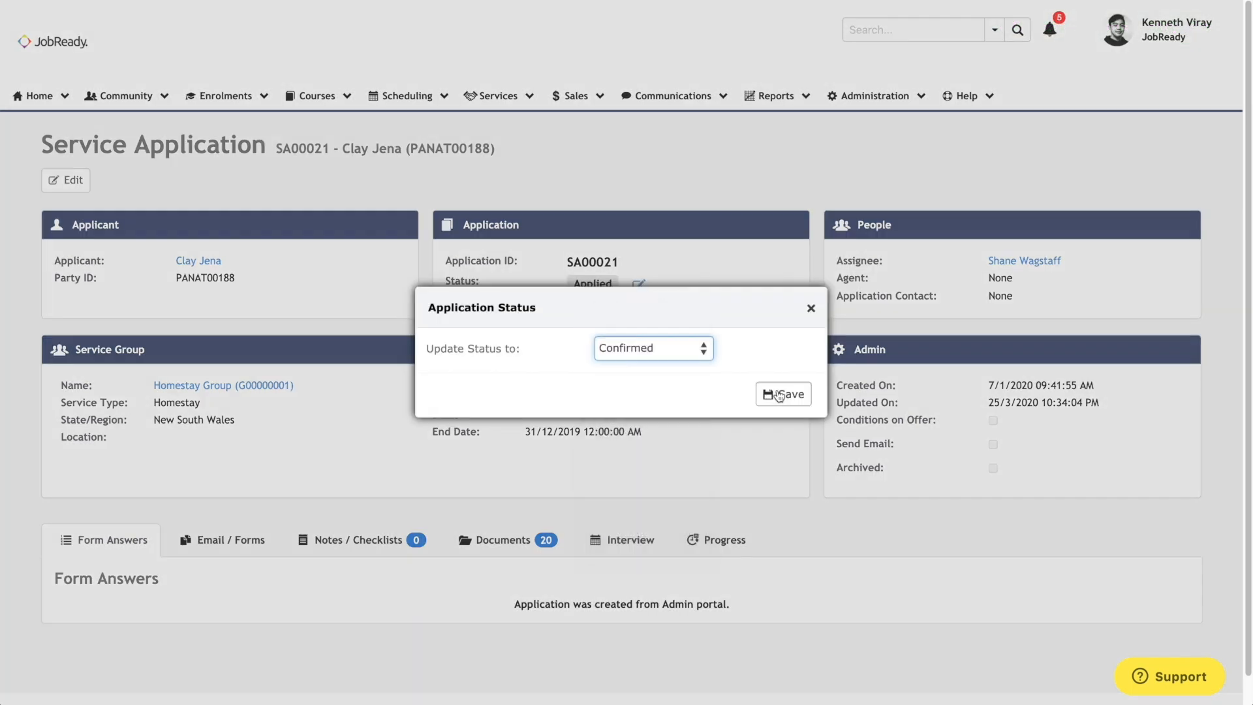
{"action": "left_click", "coordinate": [784, 394]}
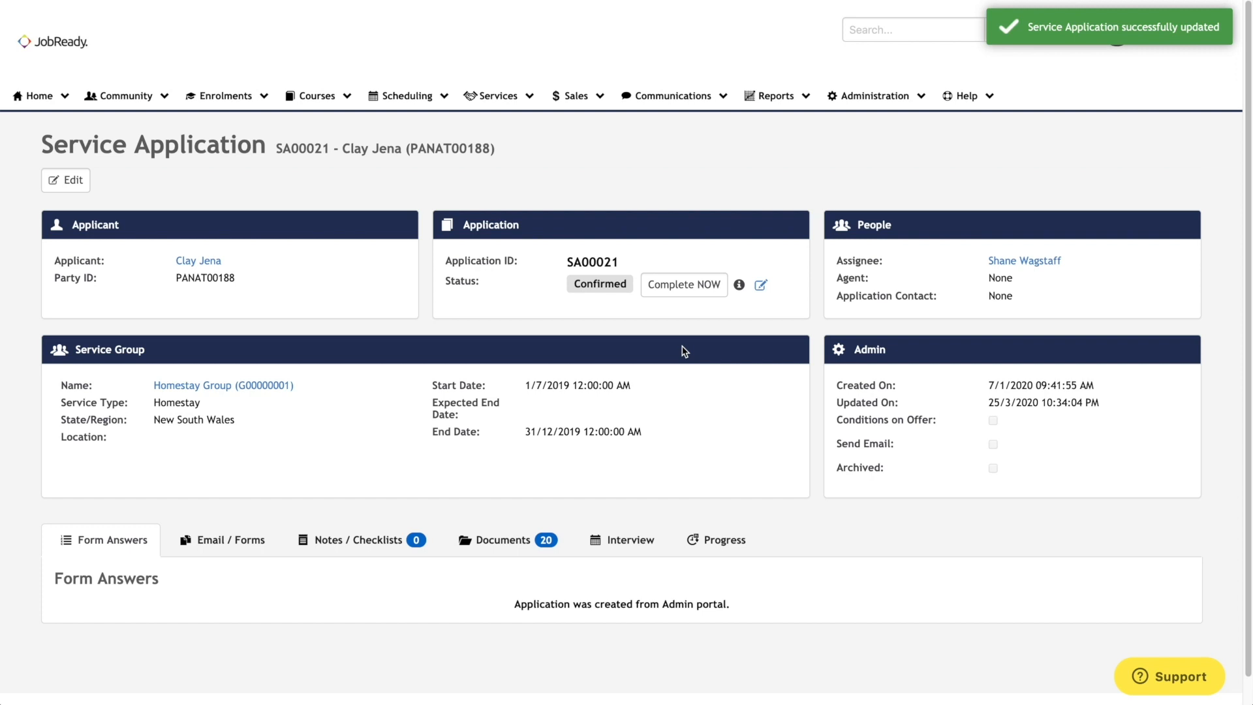